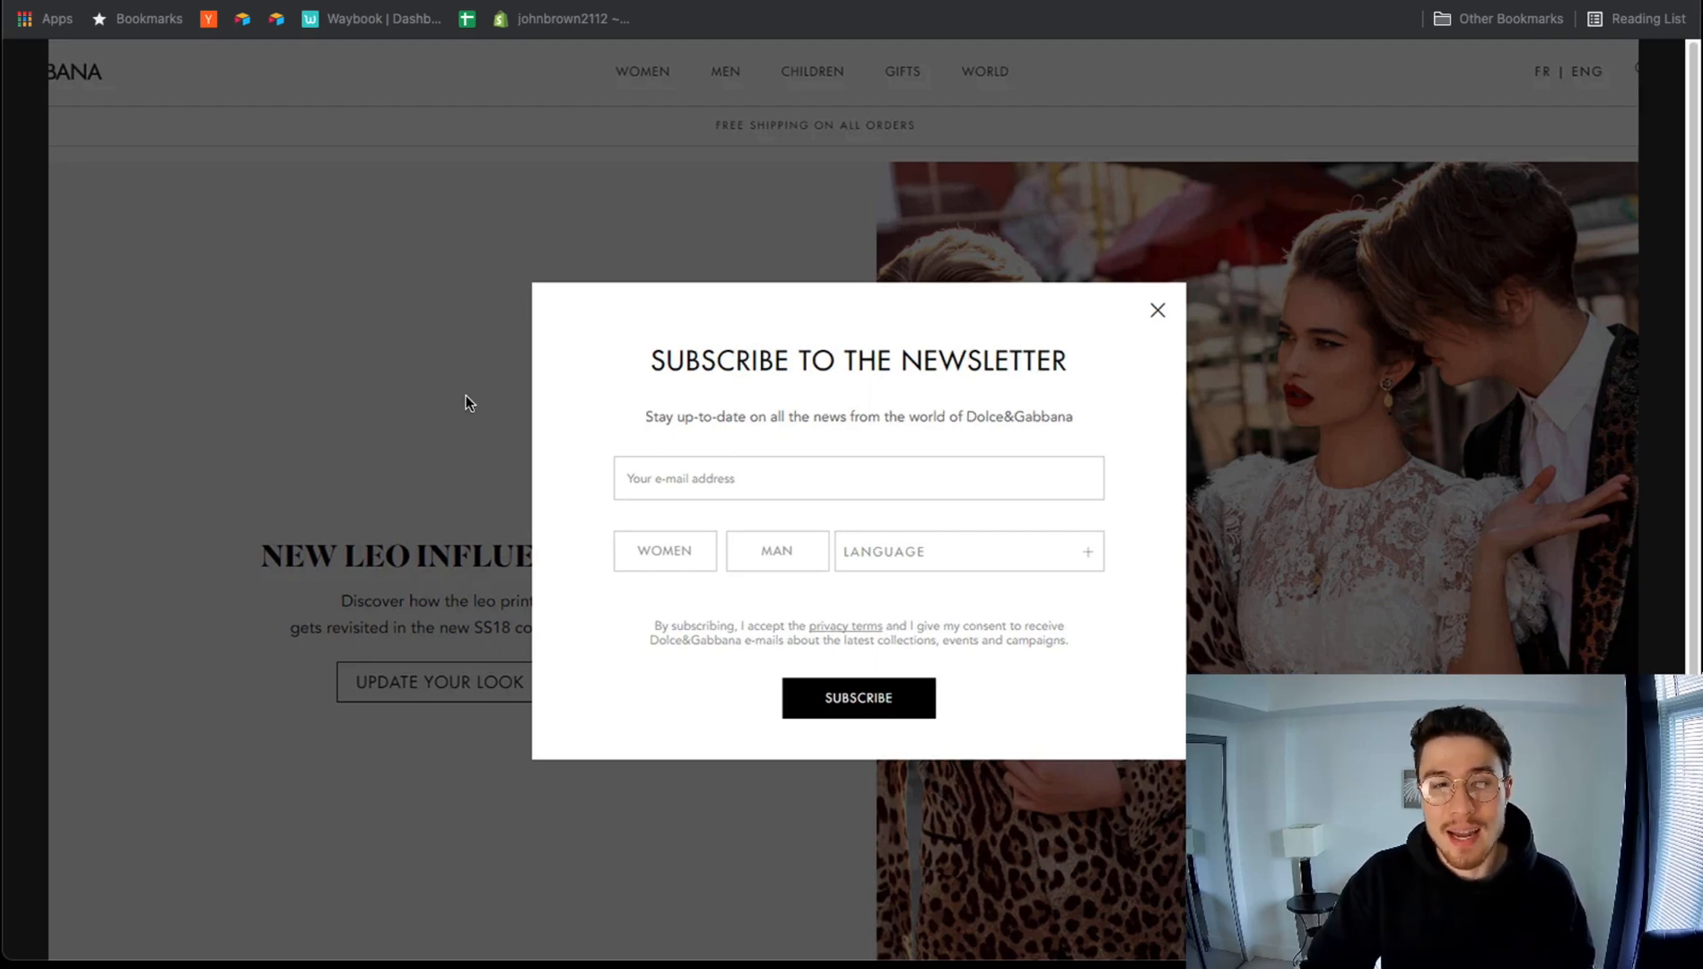
mouse_move(692, 438)
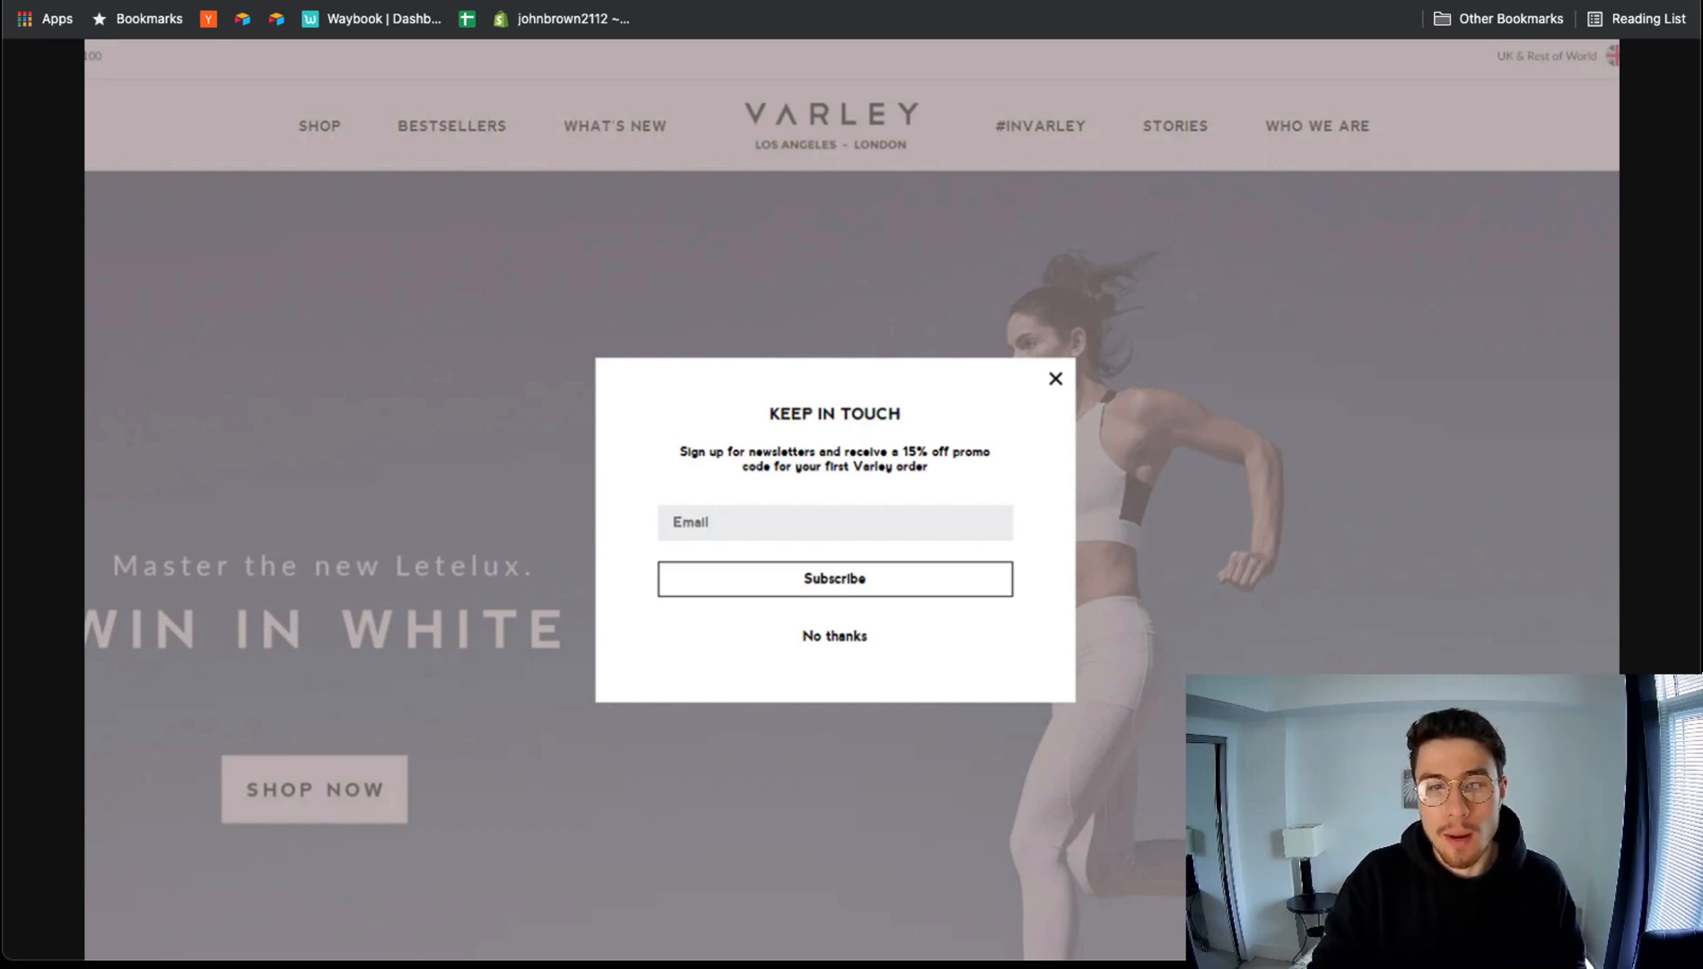
mouse_move(545, 313)
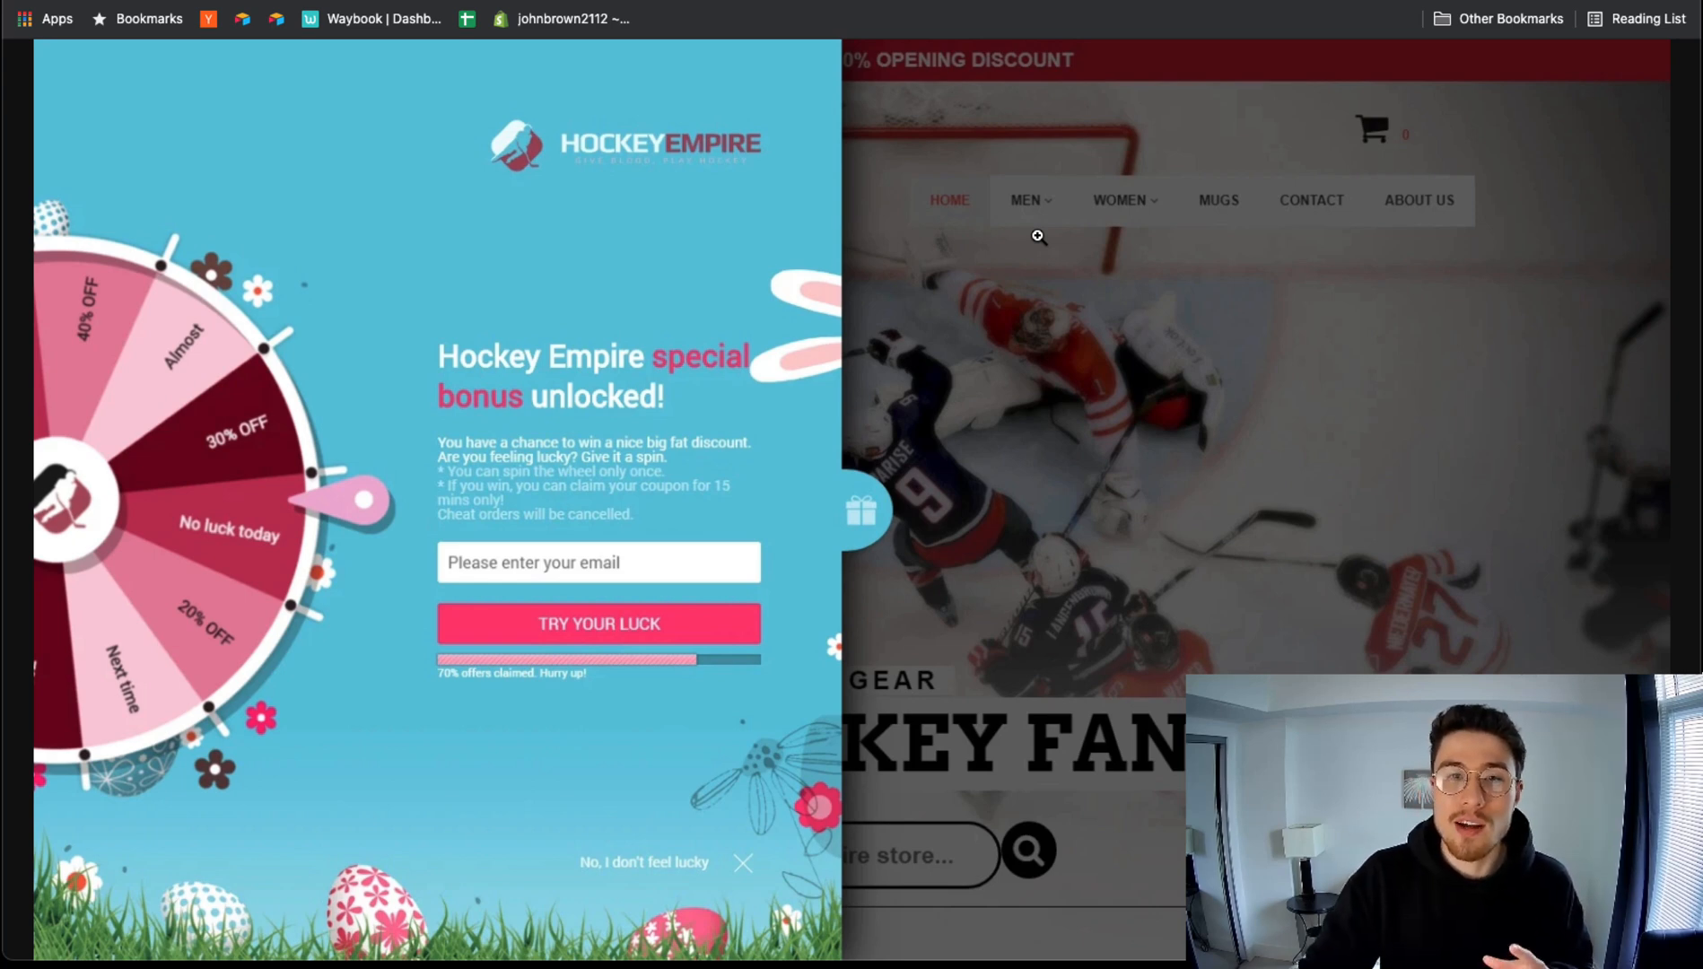
mouse_move(684, 499)
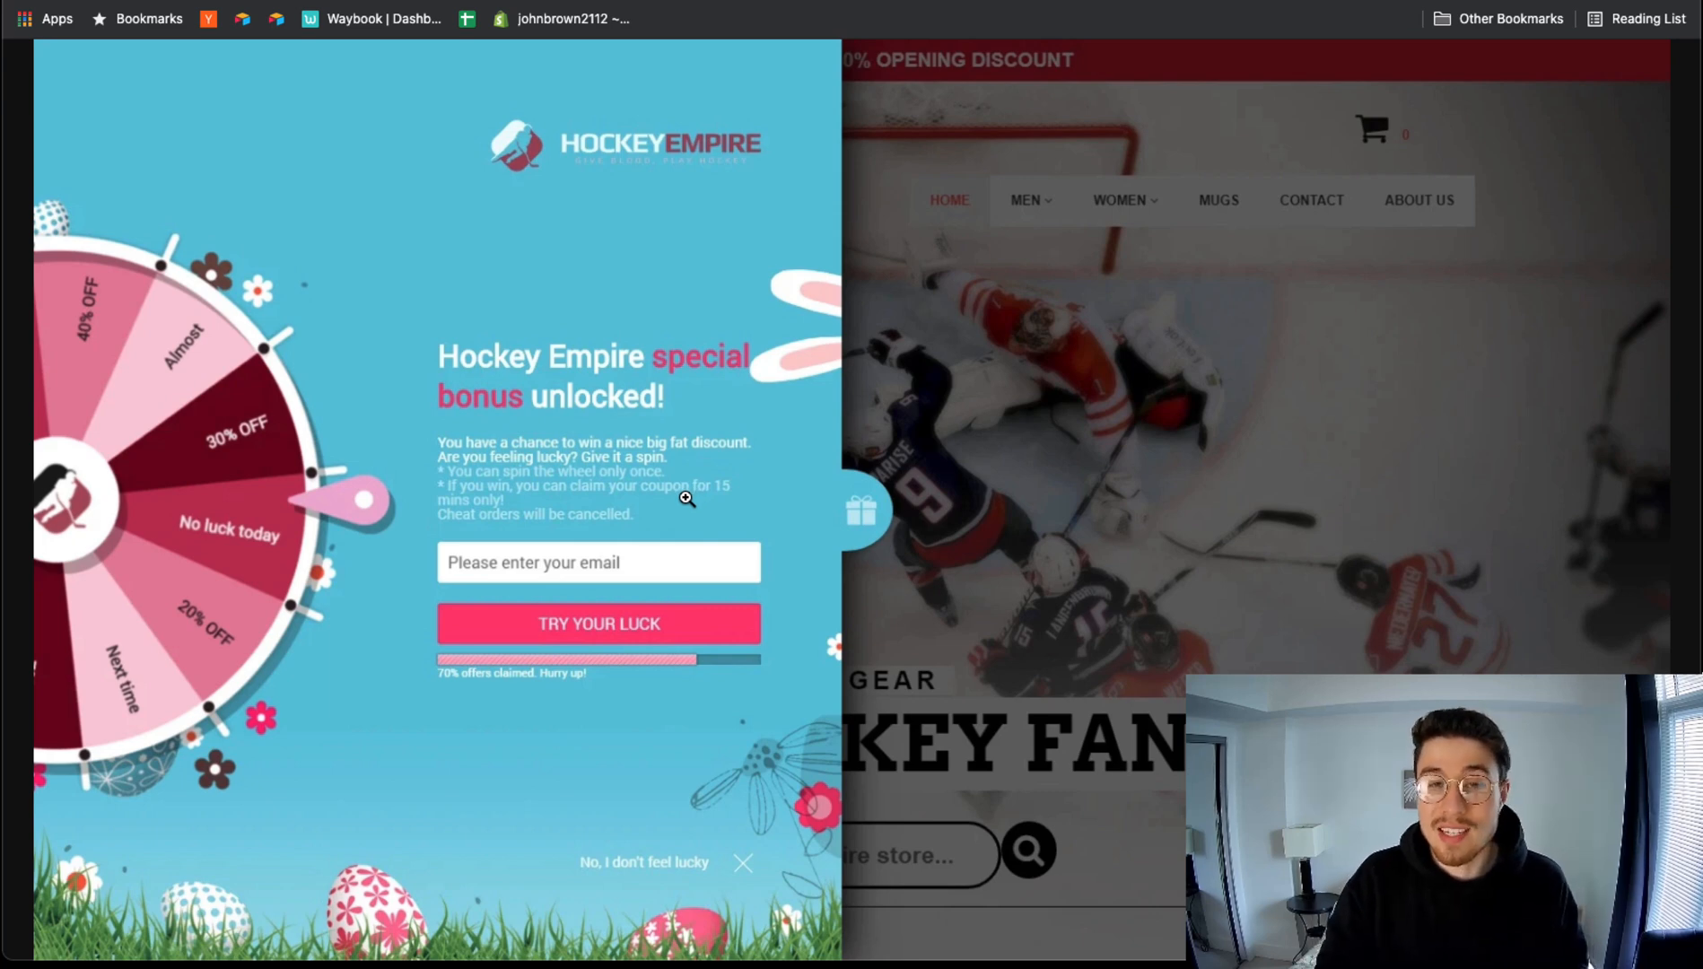